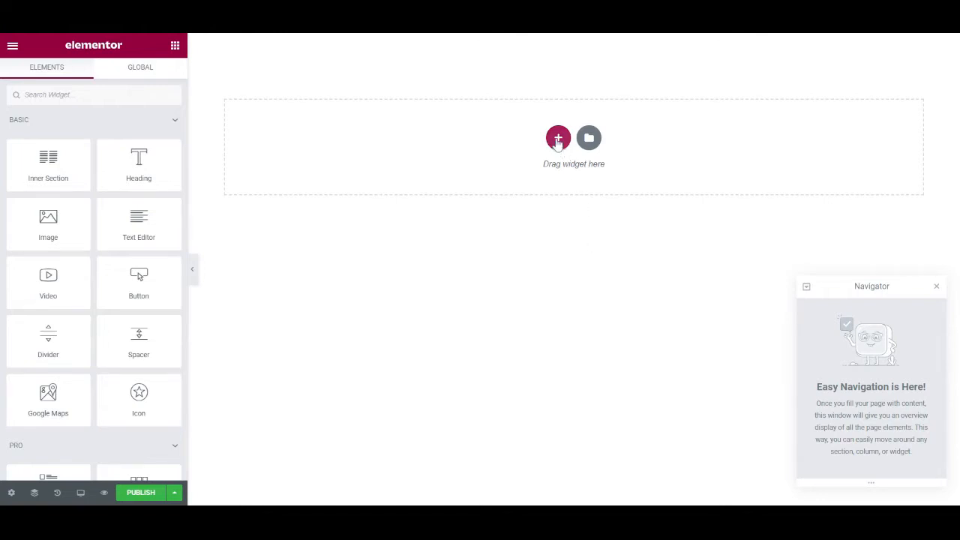
# Step: Add a two-column section with heading, text and image, then select the whole section
pyautogui.click(558, 138)
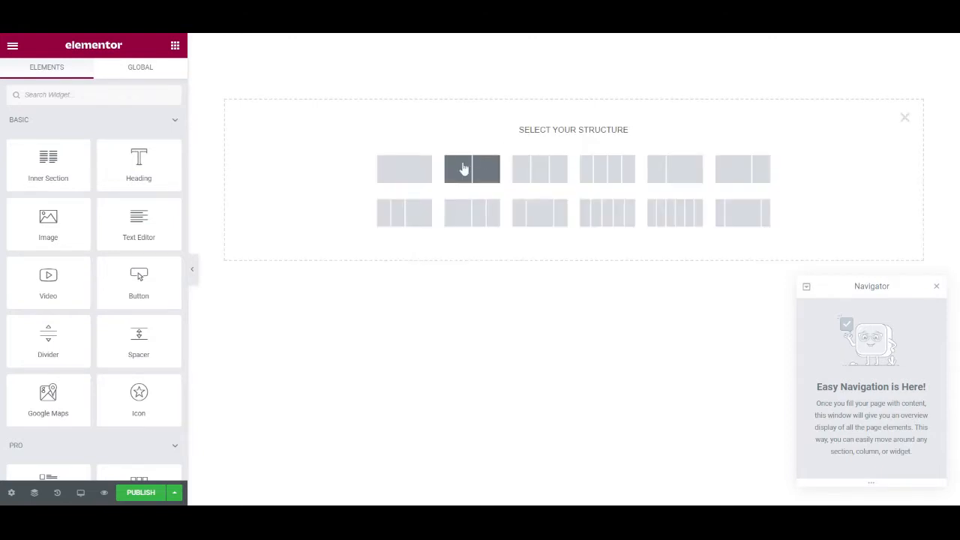
pyautogui.click(472, 168)
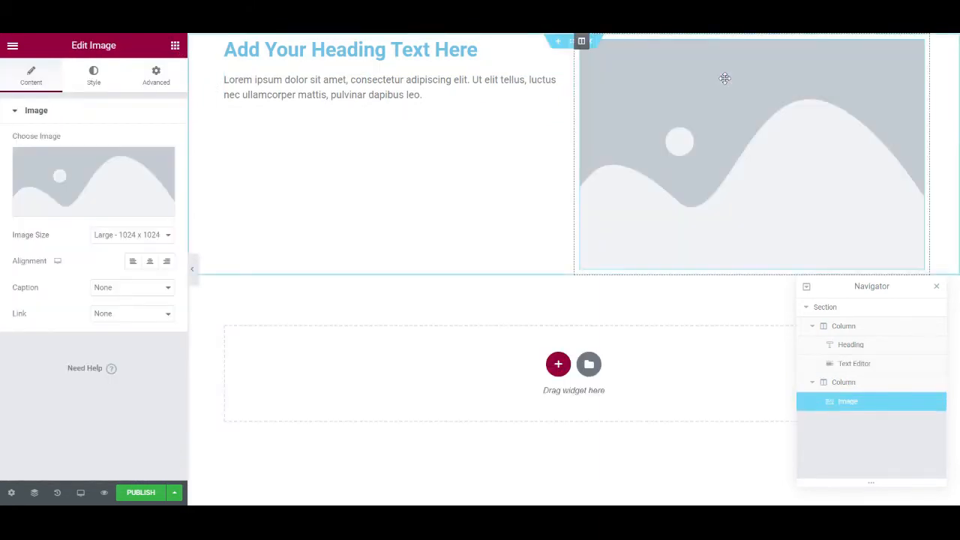
pyautogui.click(574, 41)
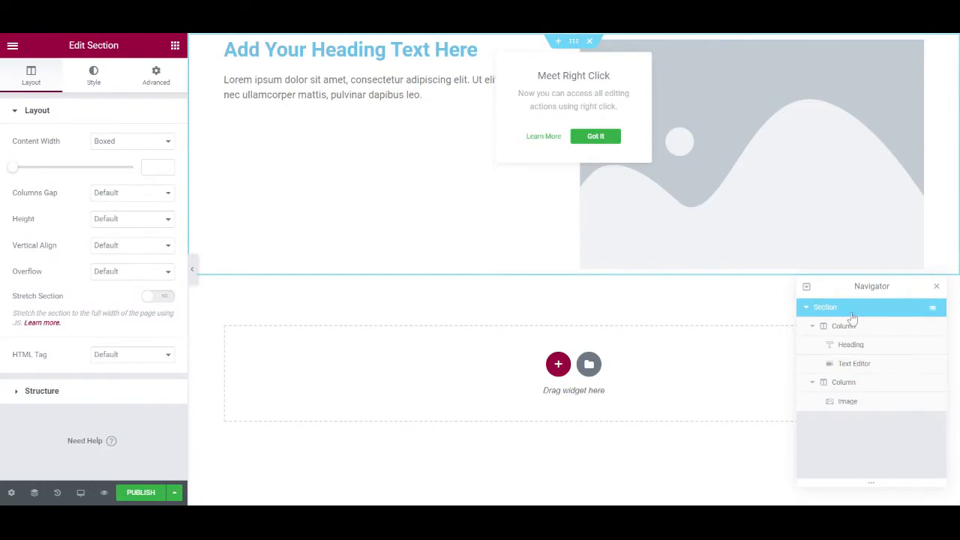
# Step: Save the whole section from its context menu as the library template 'Template 1'
pyautogui.rightClick(825, 306)
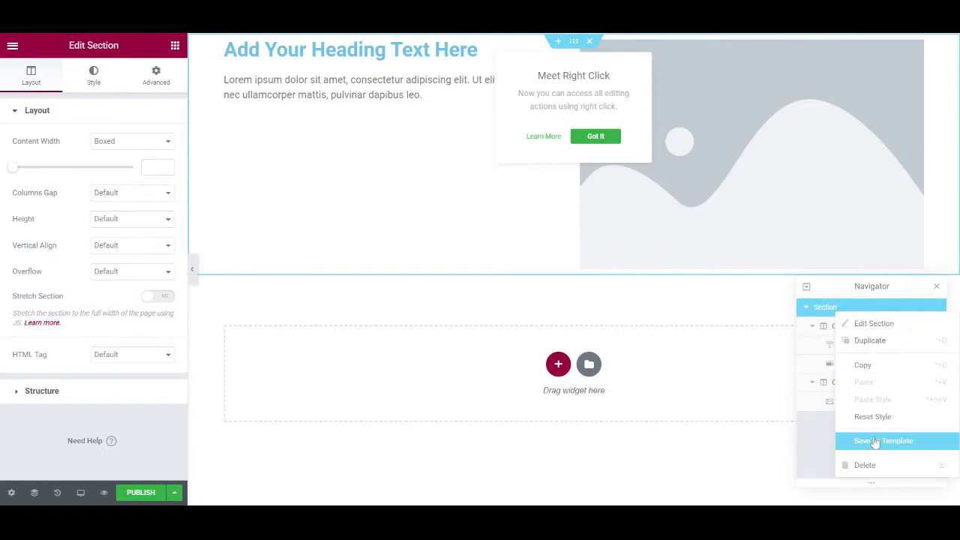
pyautogui.click(883, 440)
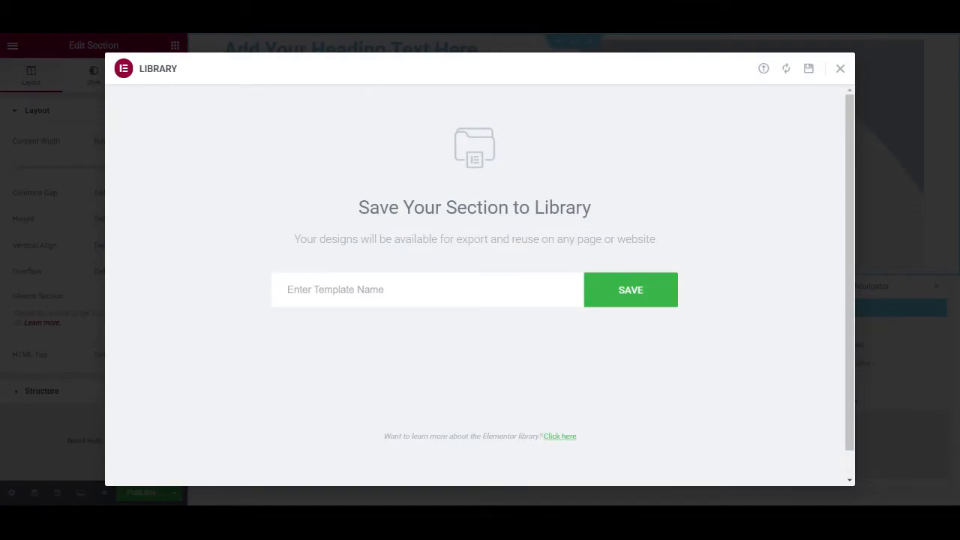
pyautogui.write('Template 1')
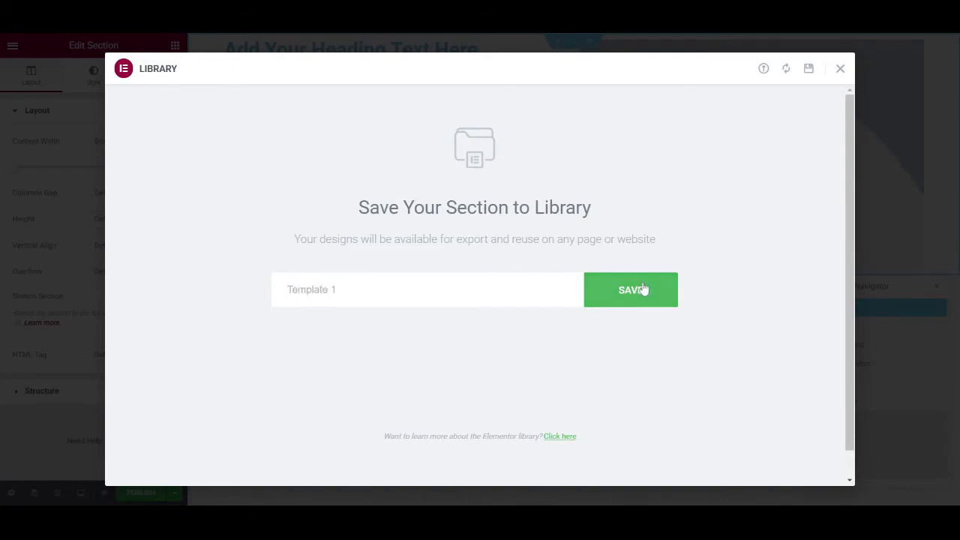
pyautogui.click(630, 289)
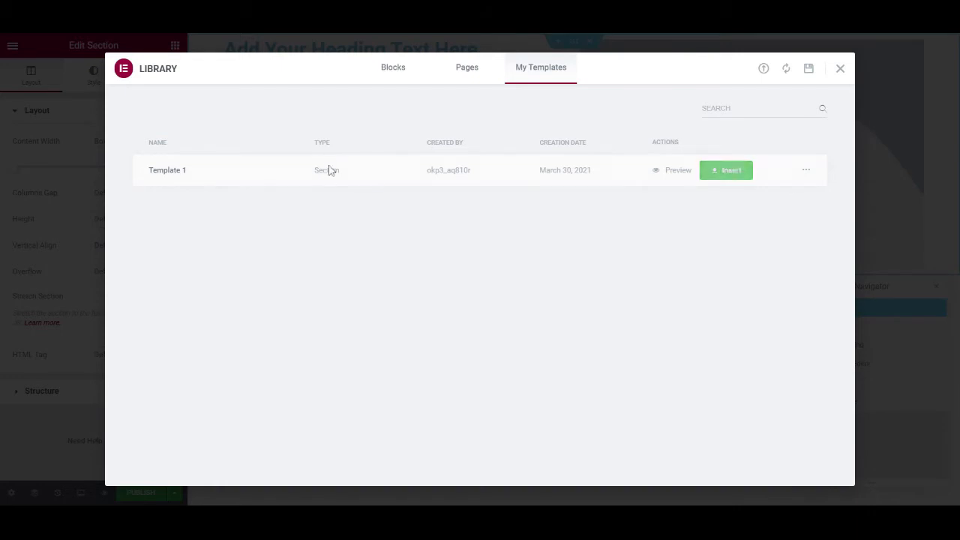
pyautogui.moveTo(330, 185)
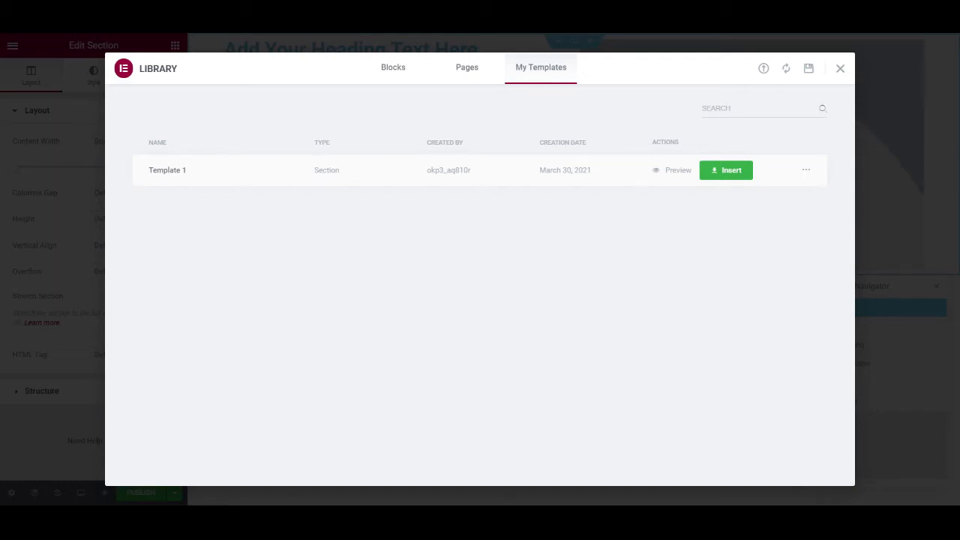
pyautogui.moveTo(881, 82)
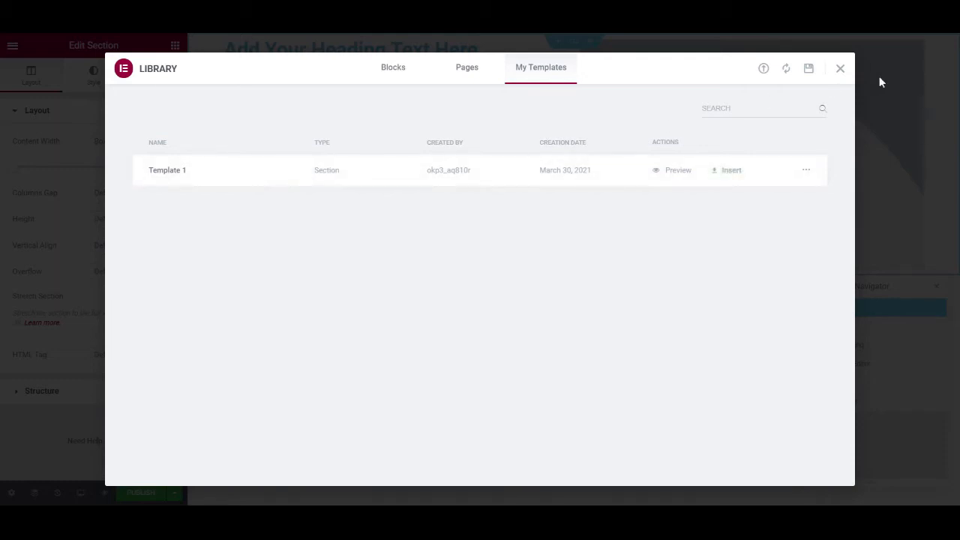
# Step: Close the template library and open the editor's main menu
pyautogui.click(840, 68)
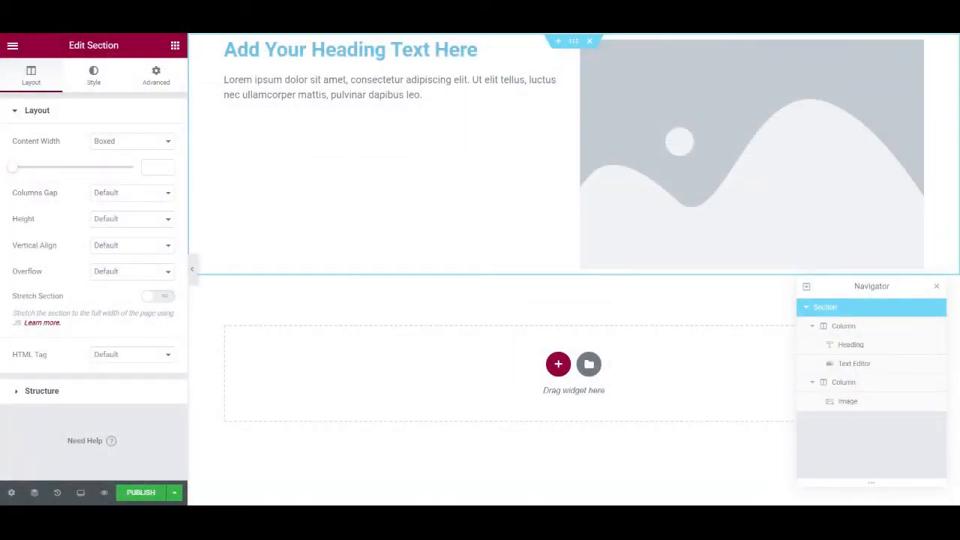
pyautogui.click(13, 46)
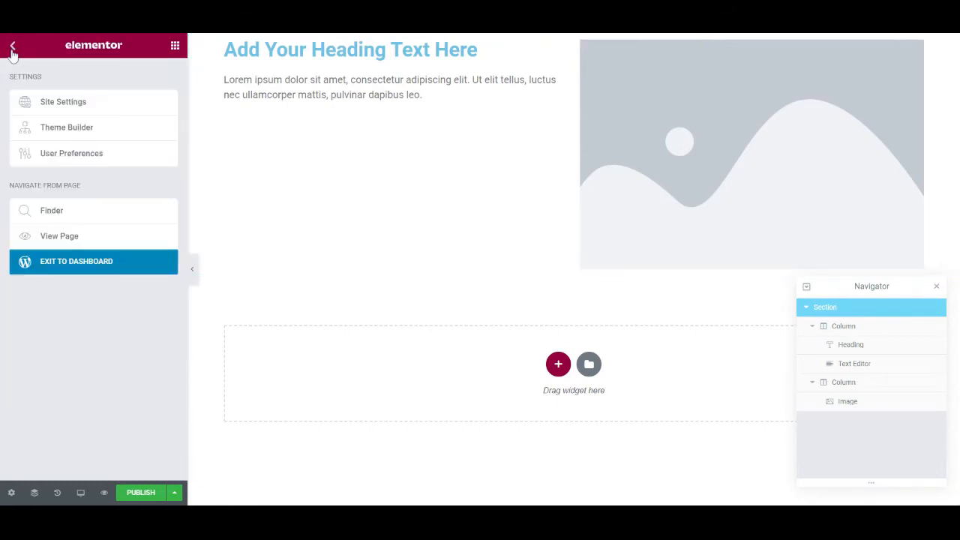
pyautogui.moveTo(81, 261)
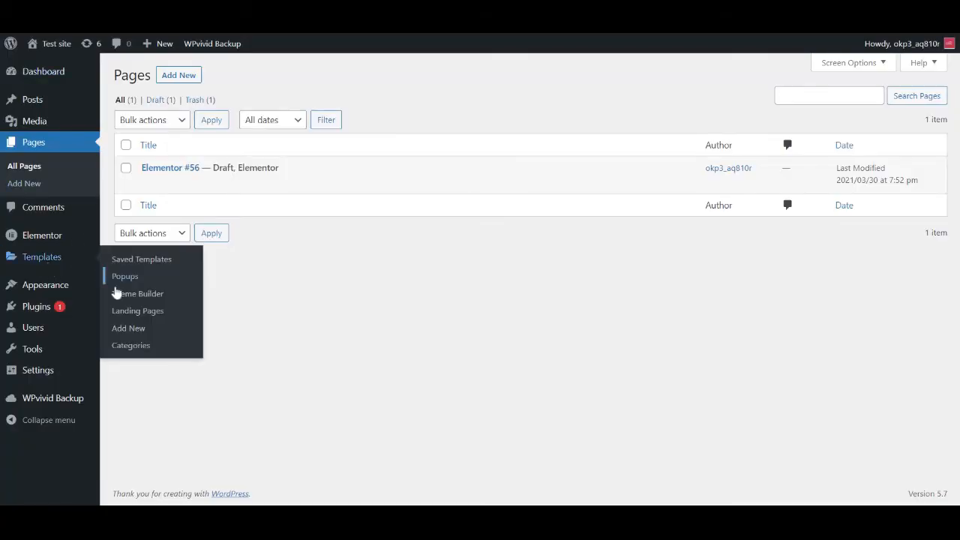
pyautogui.moveTo(137, 293)
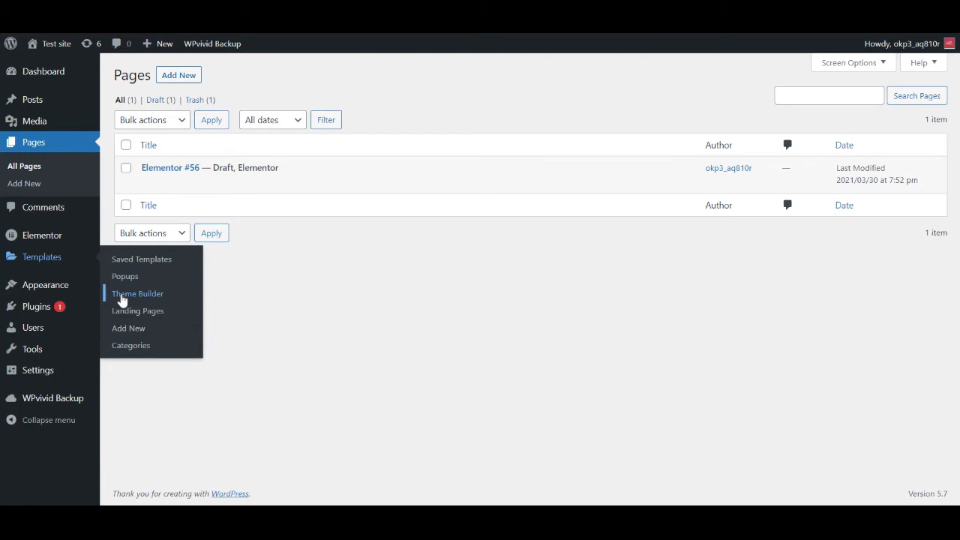
# Step: In Theme Builder, create a new template of type Footer
pyautogui.click(138, 293)
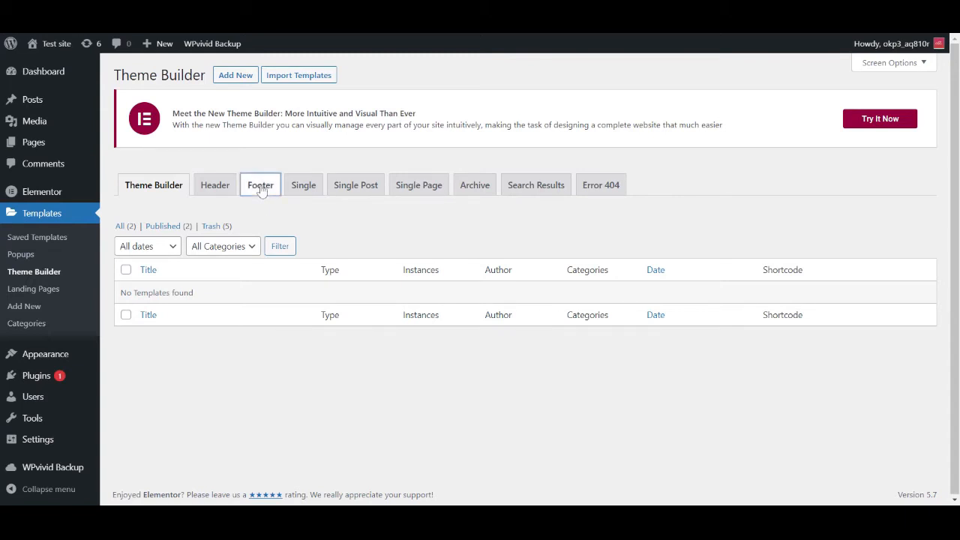
pyautogui.click(235, 75)
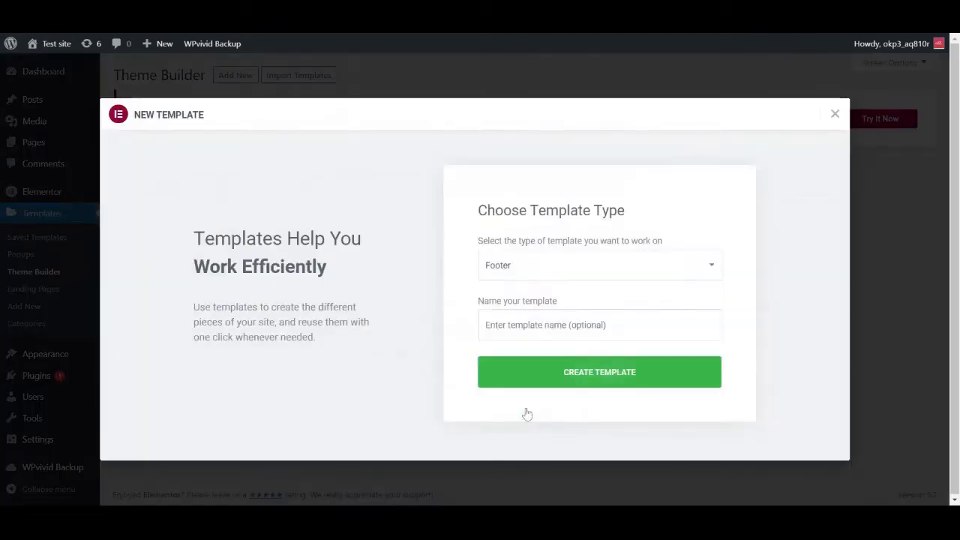
pyautogui.moveTo(524, 386)
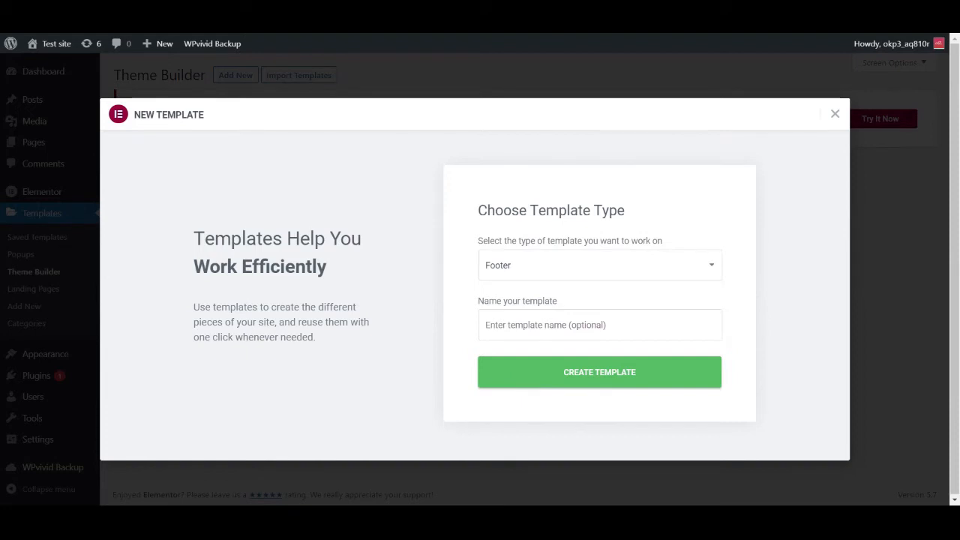
pyautogui.click(599, 372)
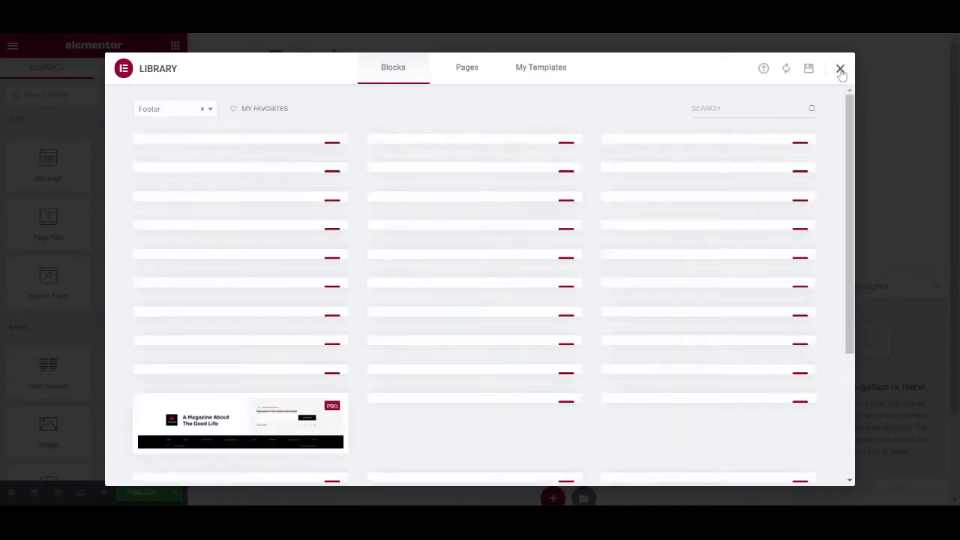
# Step: Insert Template 1 from My Templates into the footer, declining its document settings
pyautogui.click(840, 68)
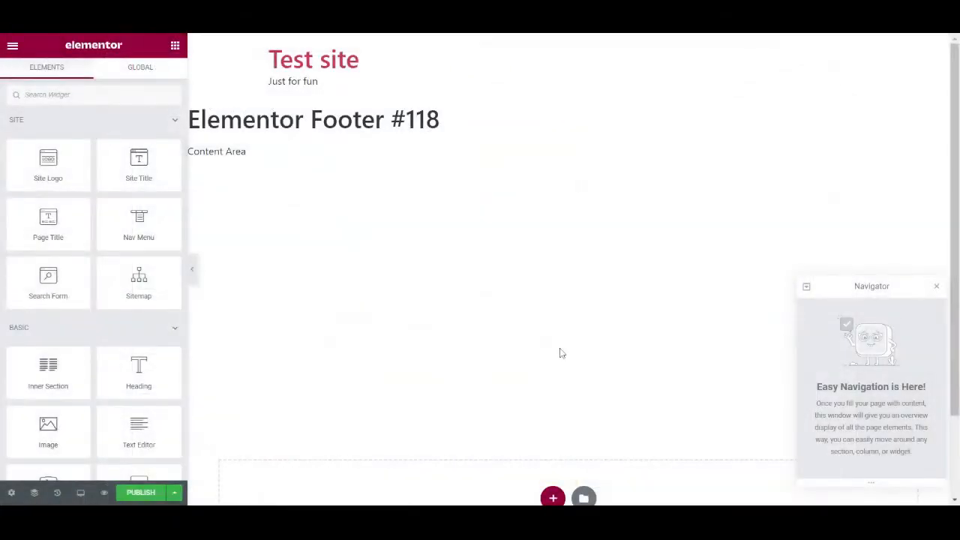
pyautogui.click(583, 497)
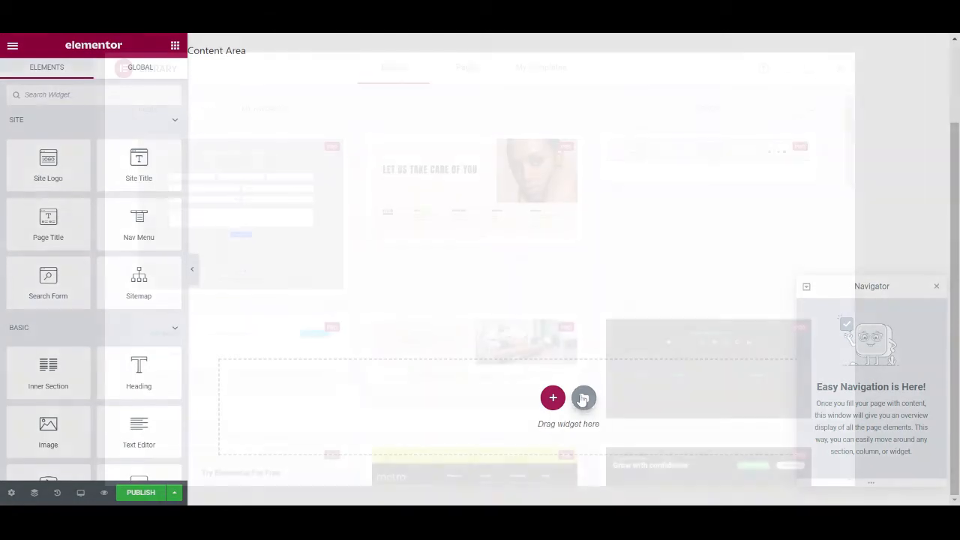
pyautogui.click(552, 397)
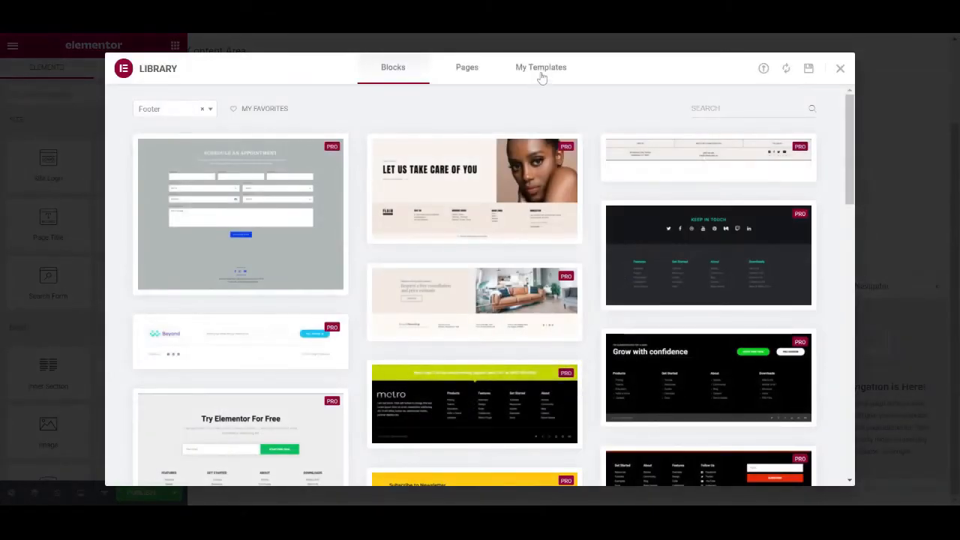
pyautogui.click(541, 67)
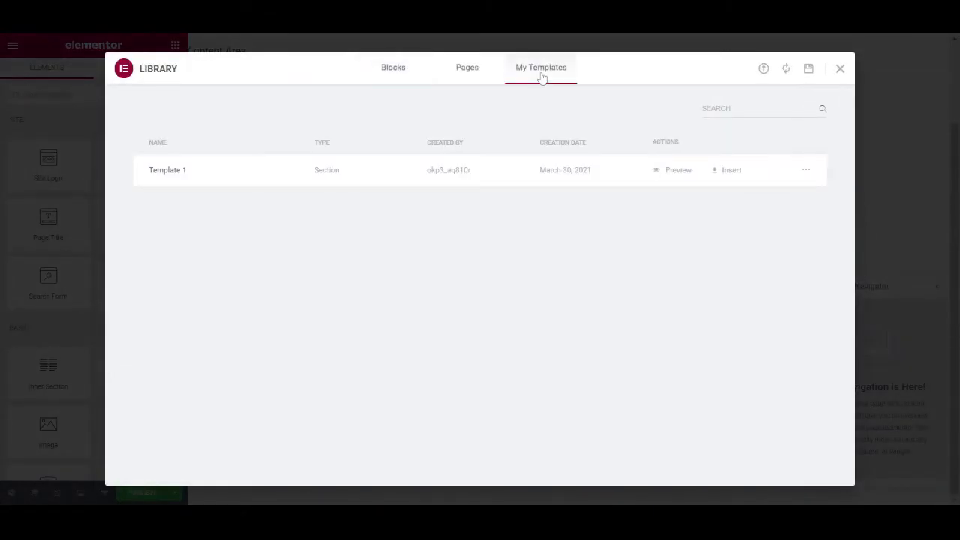
pyautogui.moveTo(725, 170)
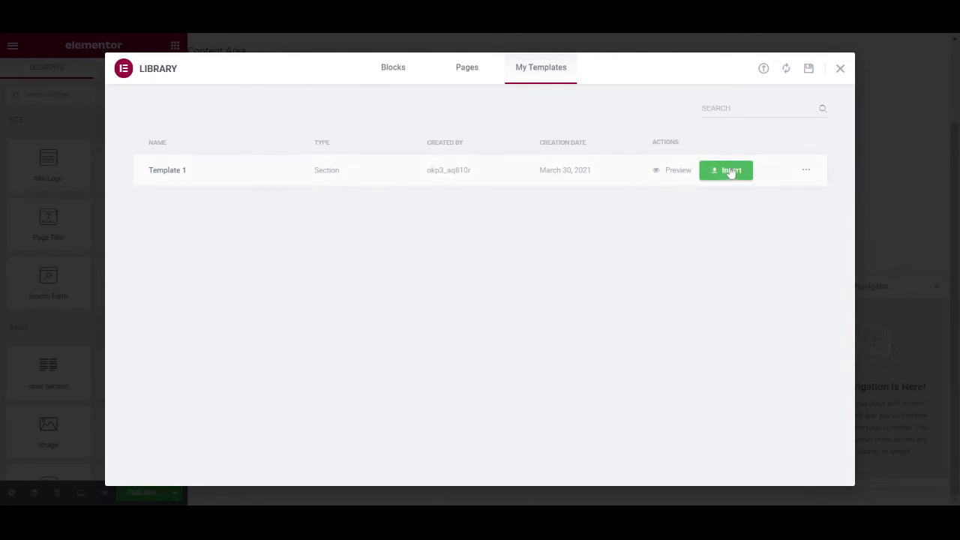
pyautogui.click(725, 170)
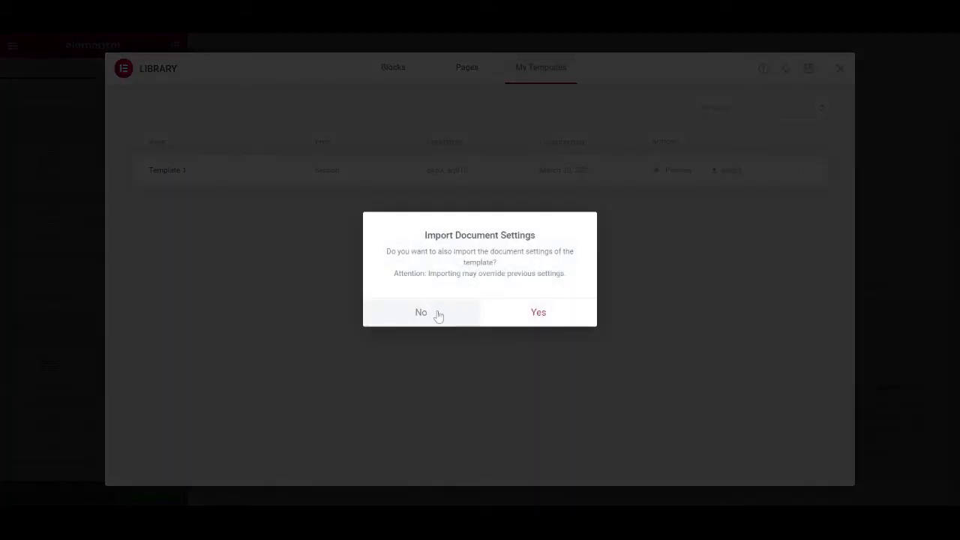
pyautogui.click(420, 312)
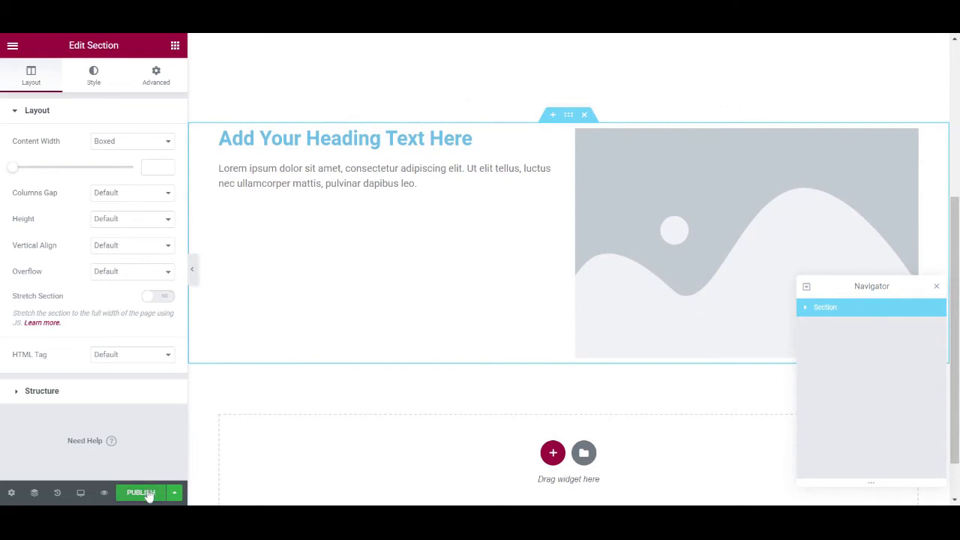
# Step: Publish the footer with an Include Entire Site condition, then open the main menu
pyautogui.click(141, 492)
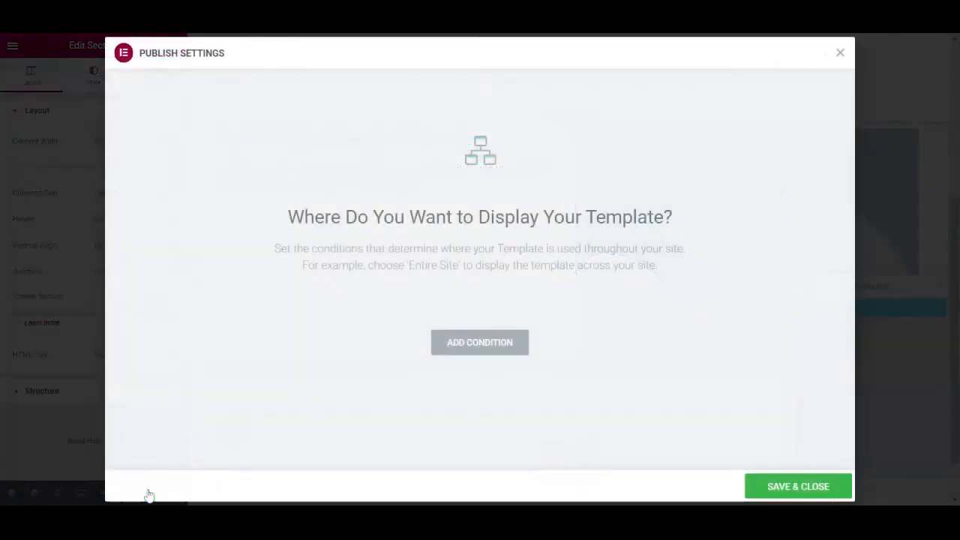
pyautogui.moveTo(439, 351)
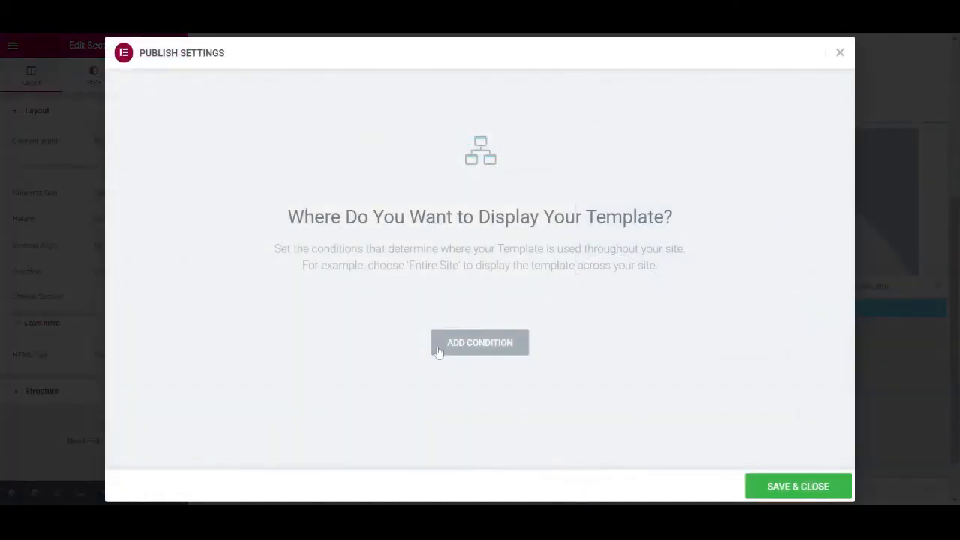
pyautogui.click(479, 342)
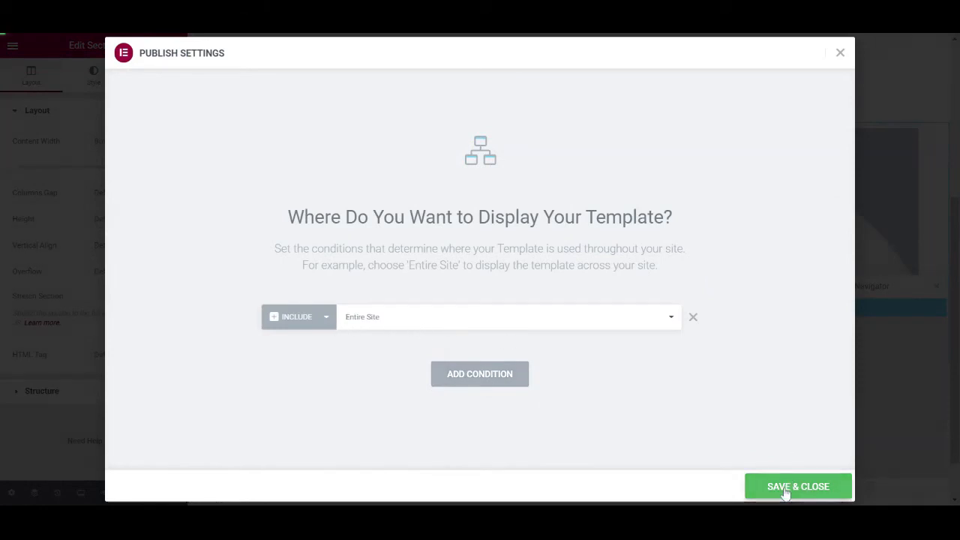
pyautogui.click(797, 486)
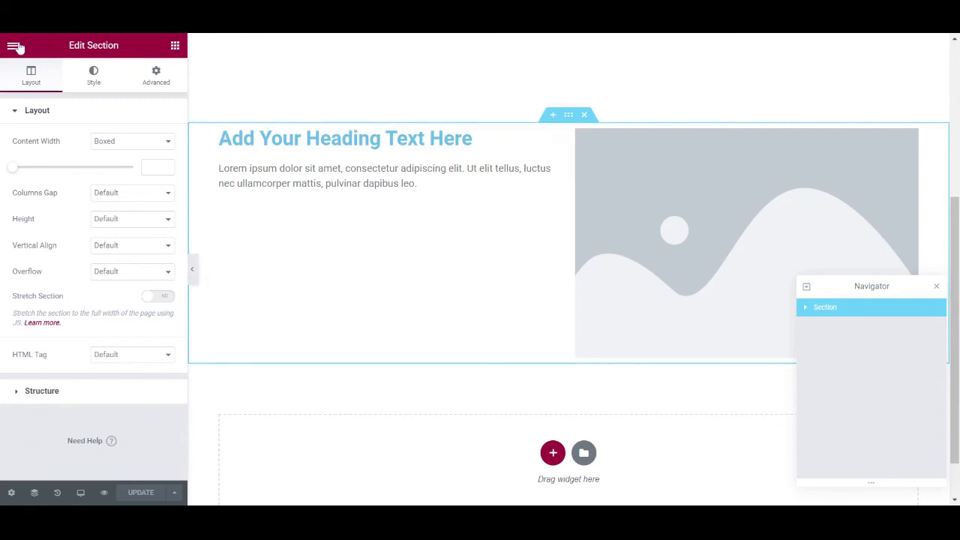
pyautogui.click(15, 45)
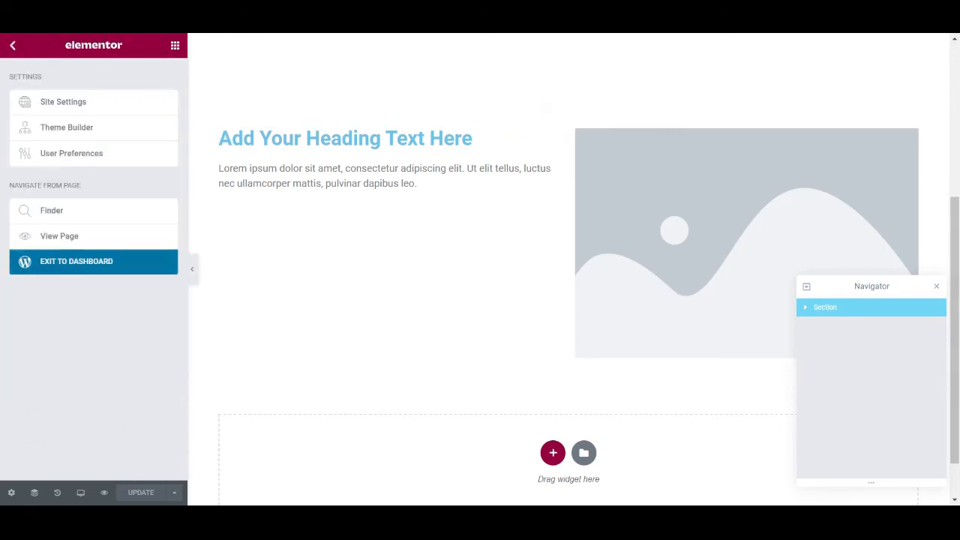
# Step: From the dashboard, trash Template 1 under Saved Templates and open Theme Builder's footers
pyautogui.click(76, 260)
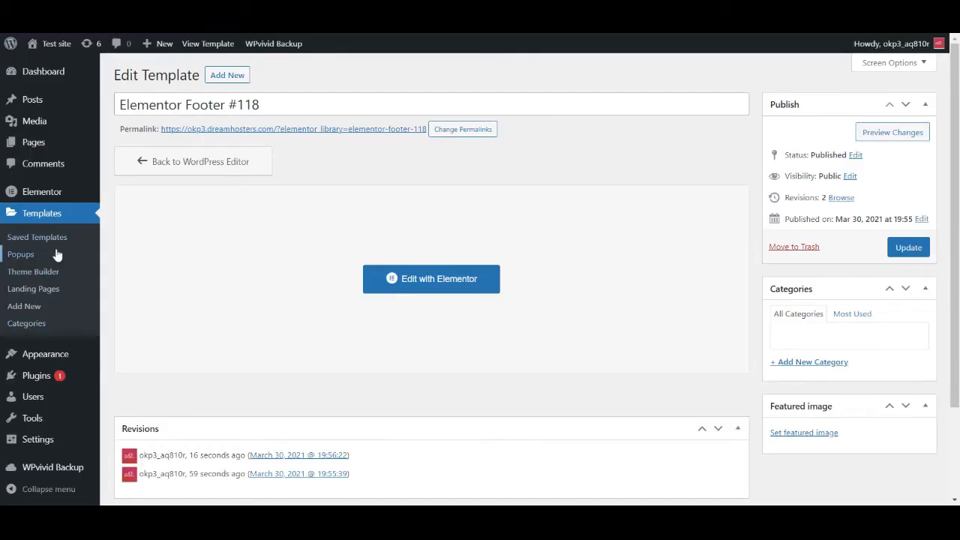
pyautogui.click(36, 236)
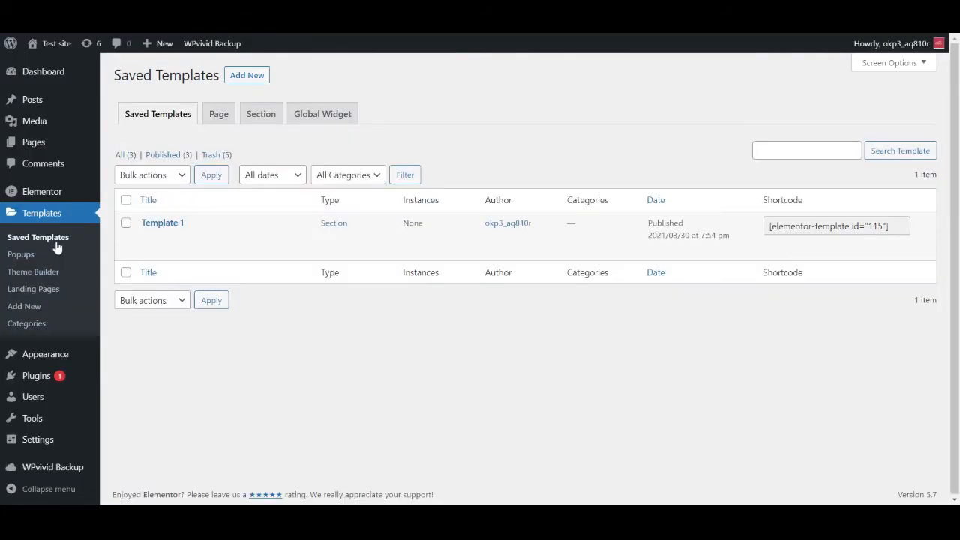
pyautogui.moveTo(162, 223)
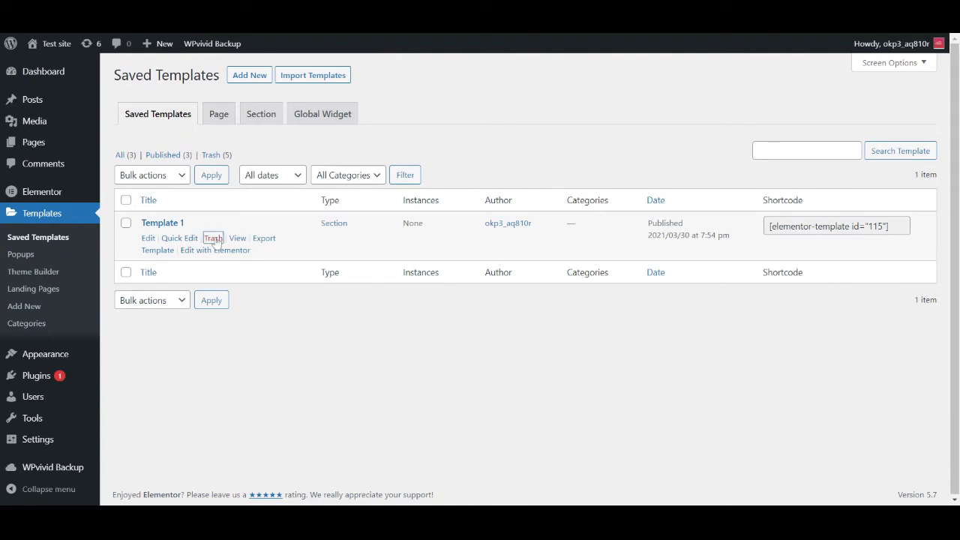
pyautogui.click(212, 237)
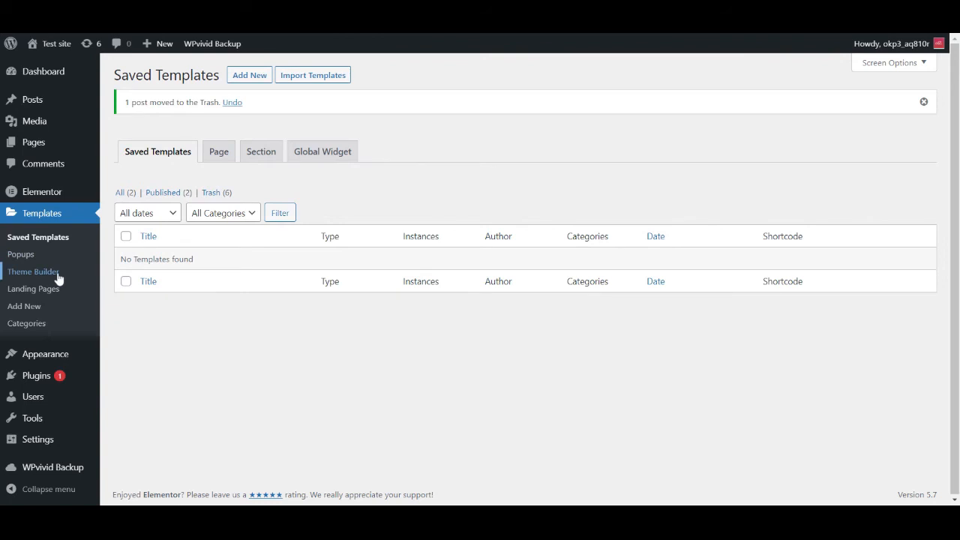
pyautogui.click(33, 271)
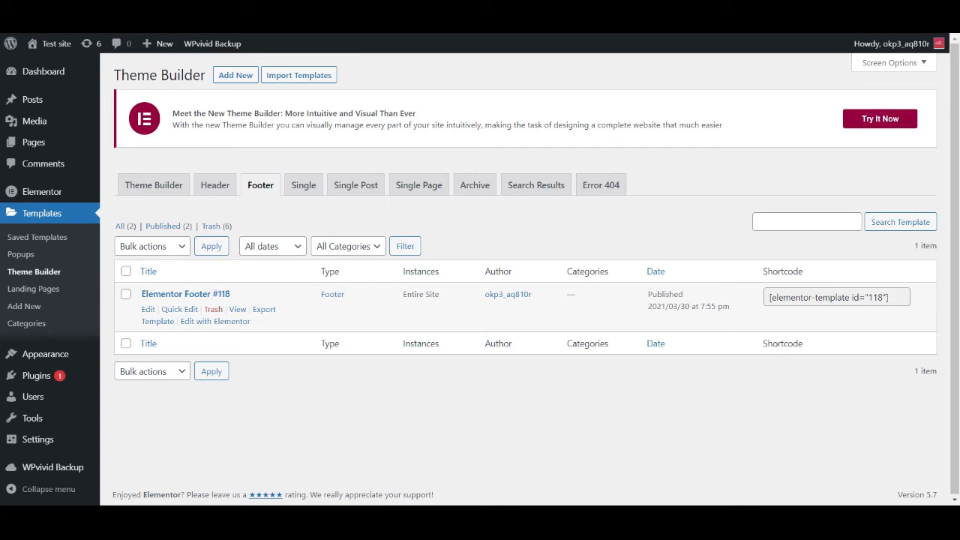
pyautogui.moveTo(247, 307)
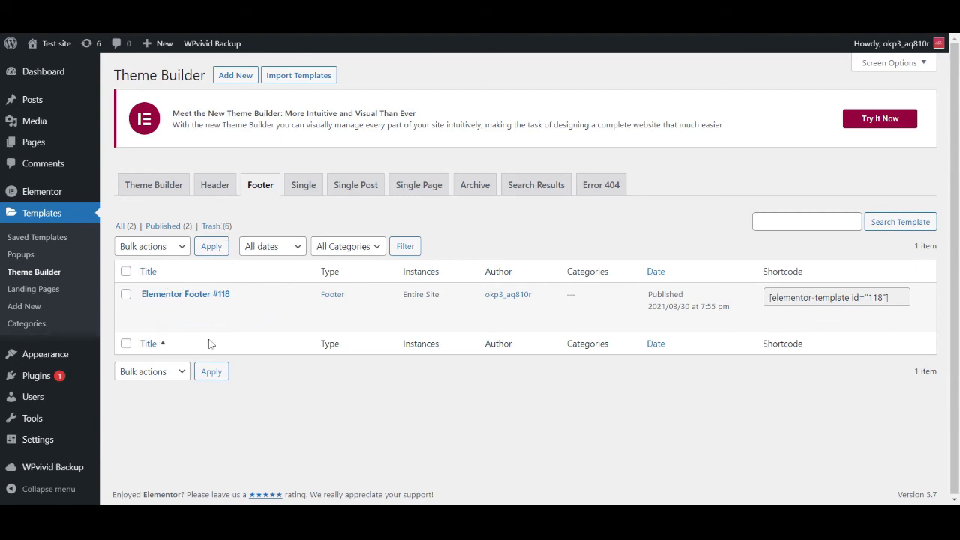
pyautogui.moveTo(185, 293)
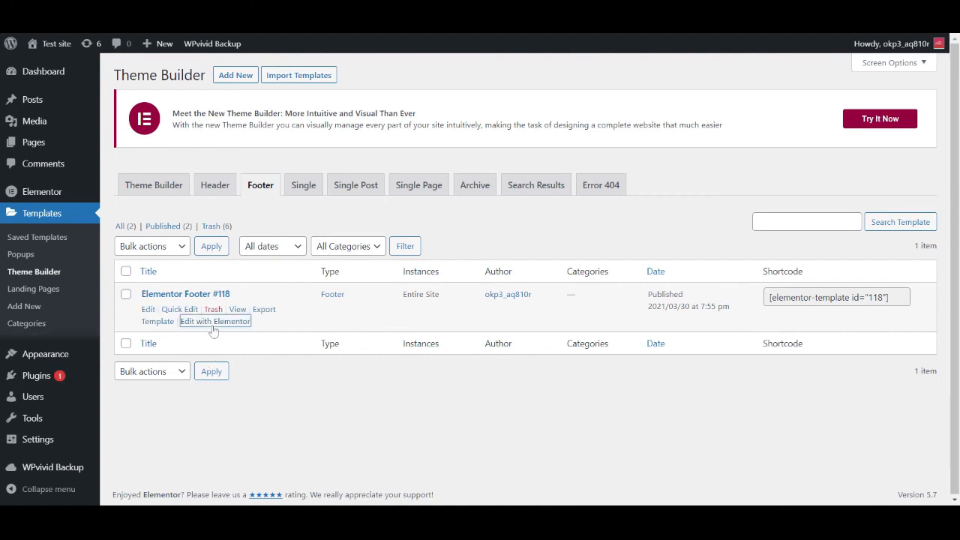
# Step: Open Elementor Footer #118 in the editor, save its section as 'Template 2', and close the library
pyautogui.click(215, 321)
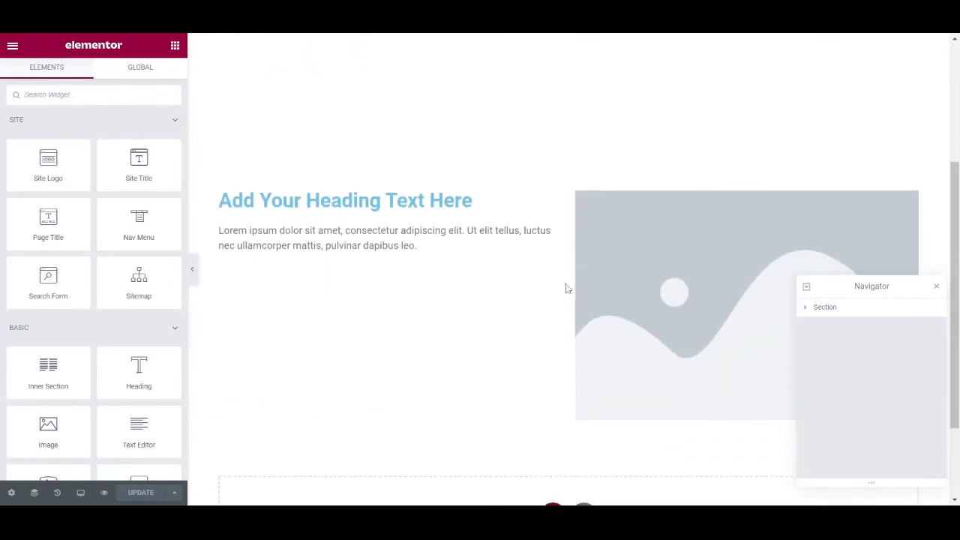
pyautogui.click(825, 307)
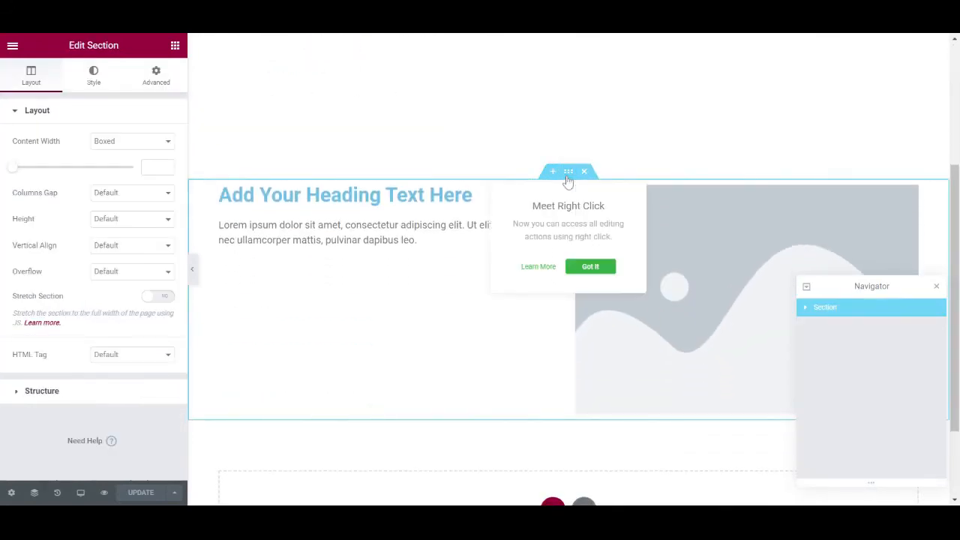
pyautogui.rightClick(824, 307)
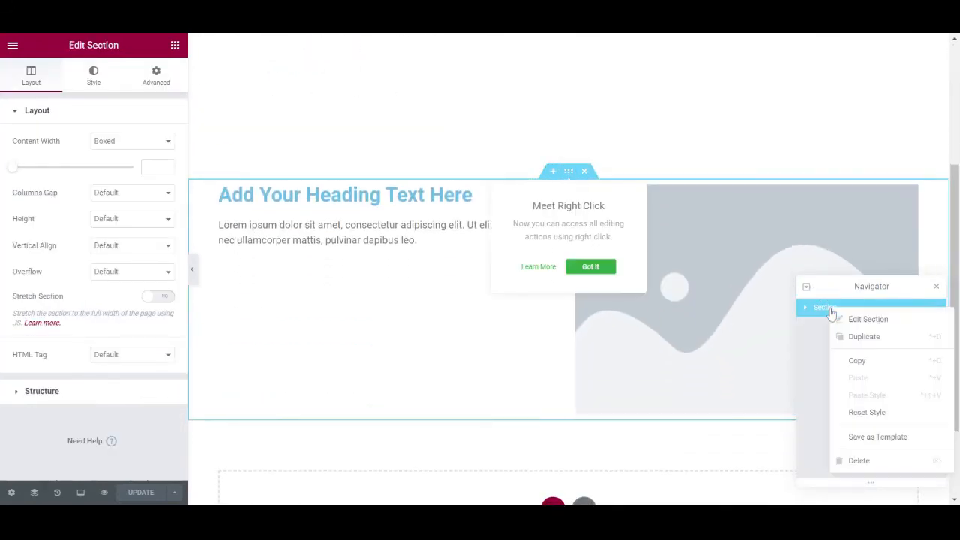
pyautogui.click(878, 436)
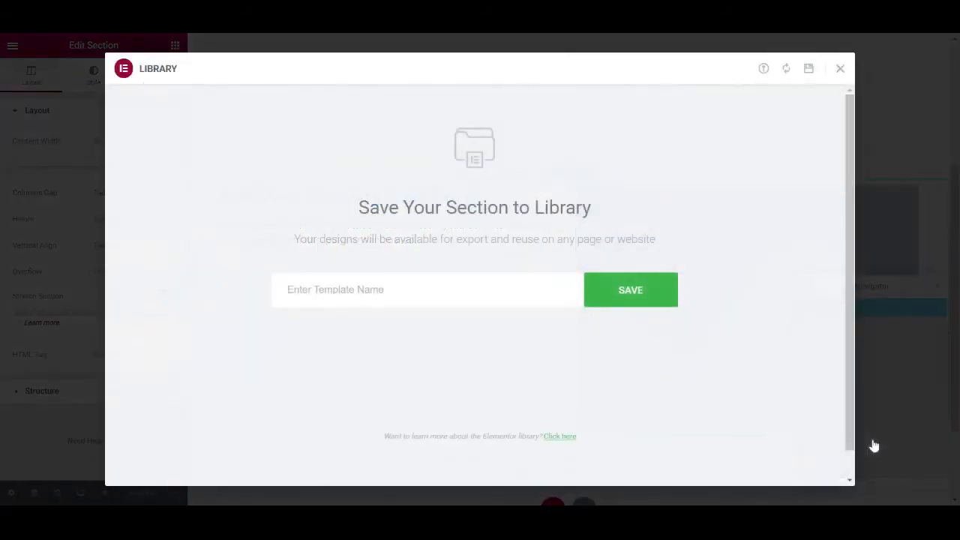
pyautogui.write('Templat')
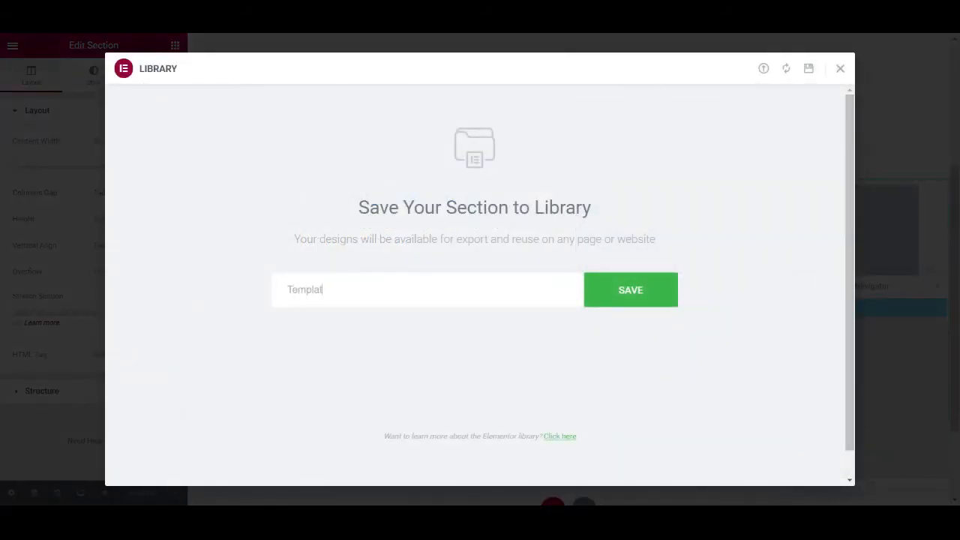
pyautogui.write('Template 2')
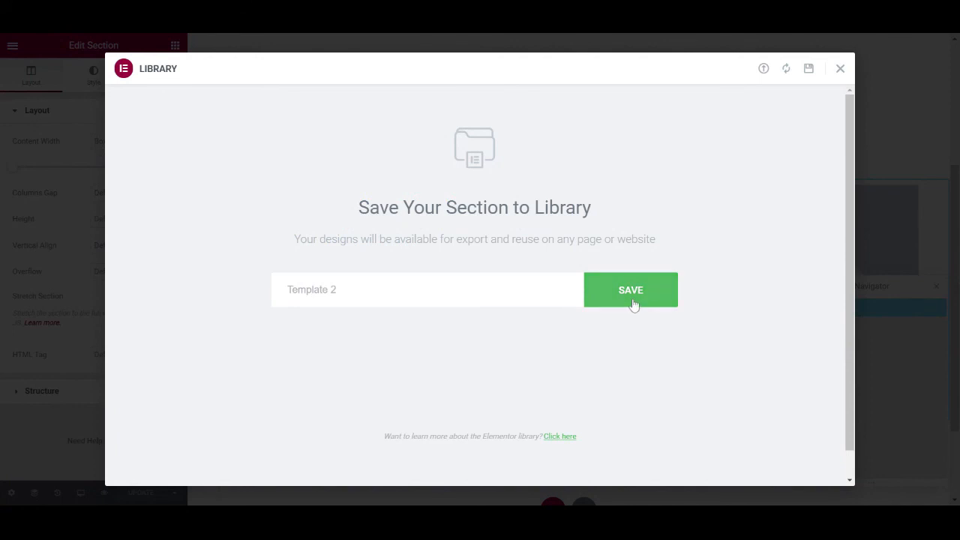
pyautogui.click(630, 290)
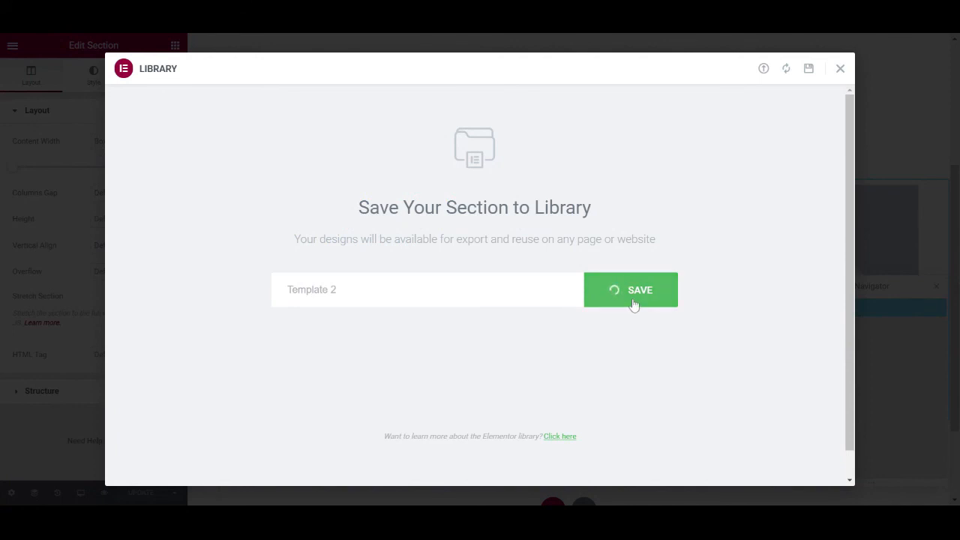
pyautogui.click(639, 290)
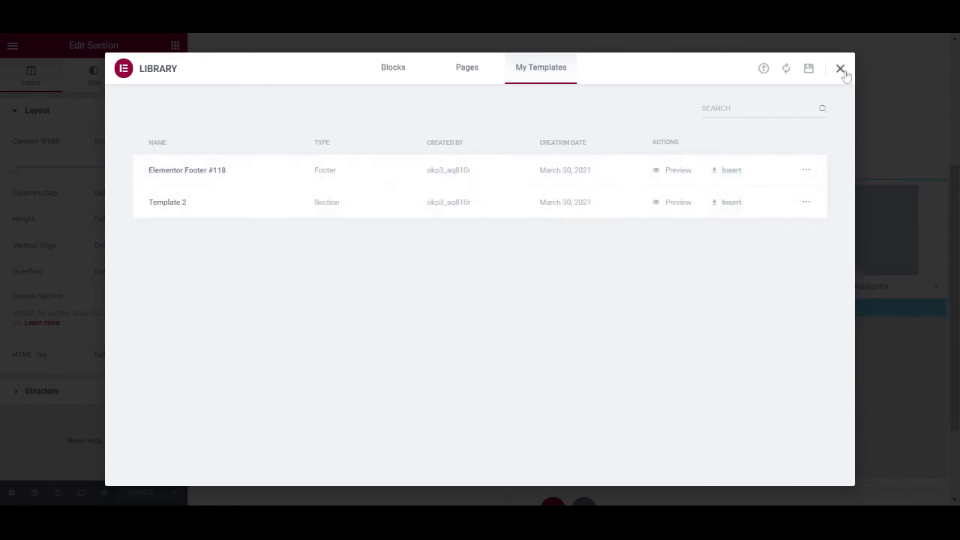
pyautogui.click(840, 68)
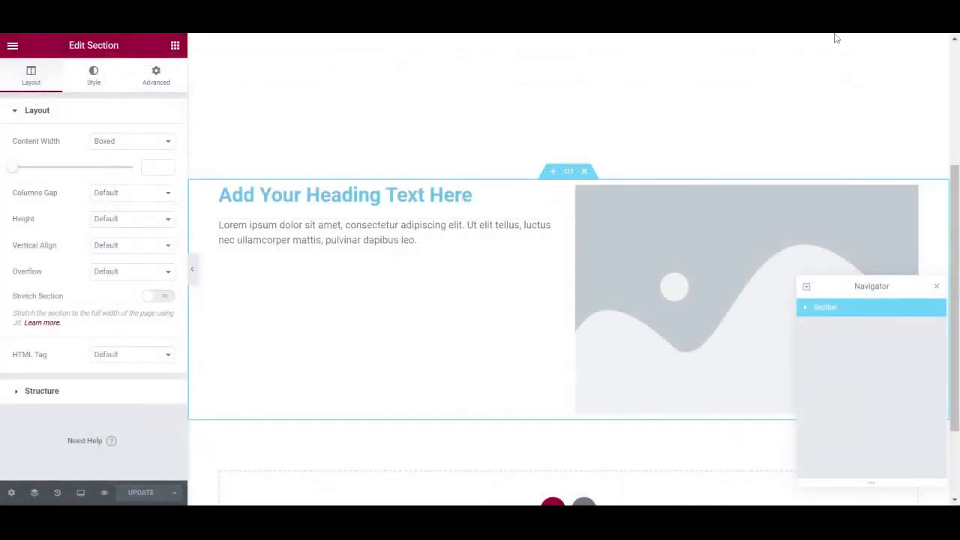